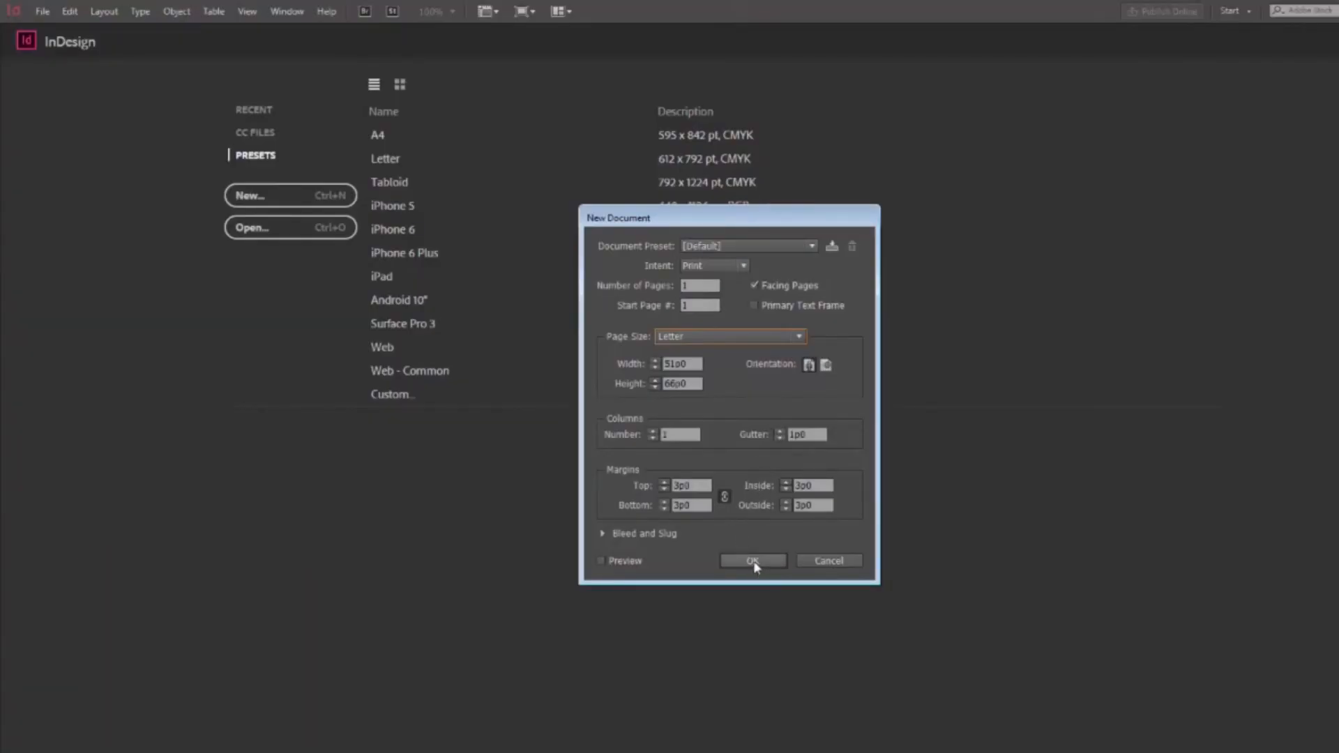
Confirm the New Document dialog settings to create the document.
{"action": "left_click", "coordinate": [752, 560]}
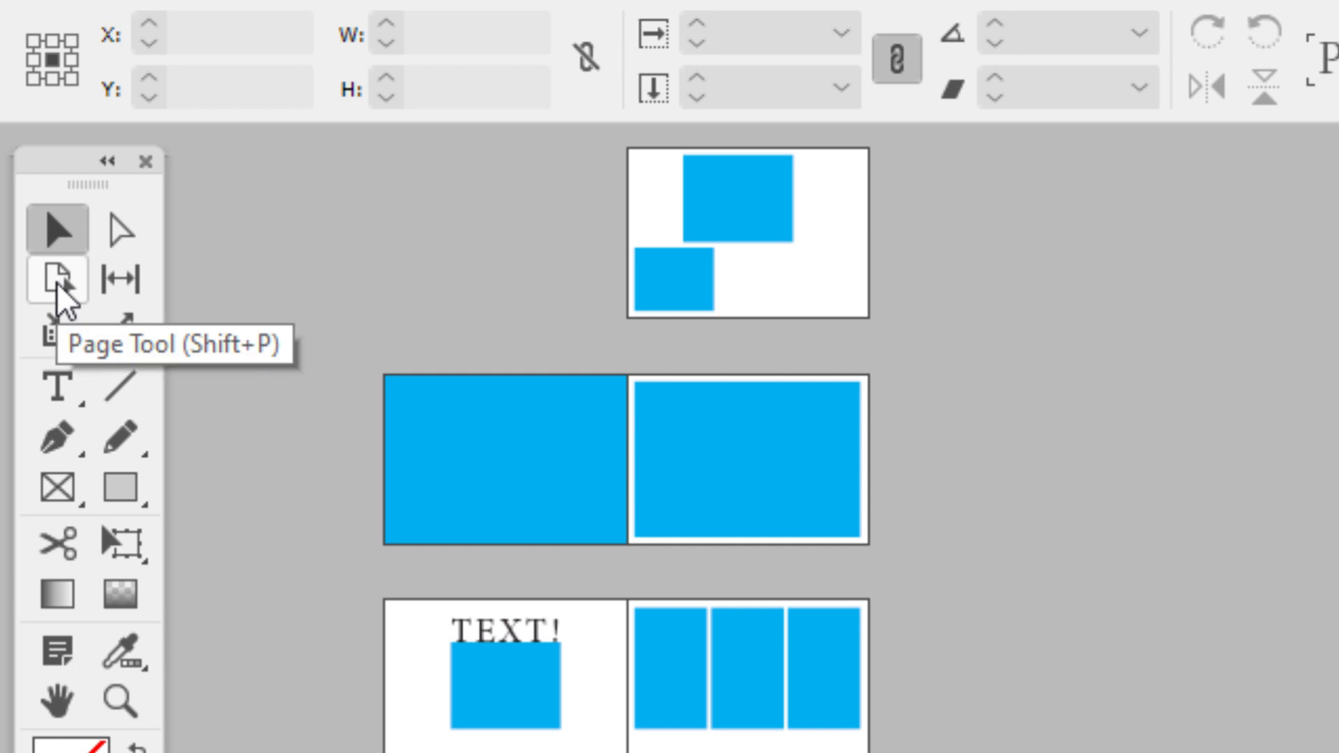
Select the first page with the Page Tool and set its Liquid Page Rule to Scale.
{"action": "left_click", "coordinate": [57, 279]}
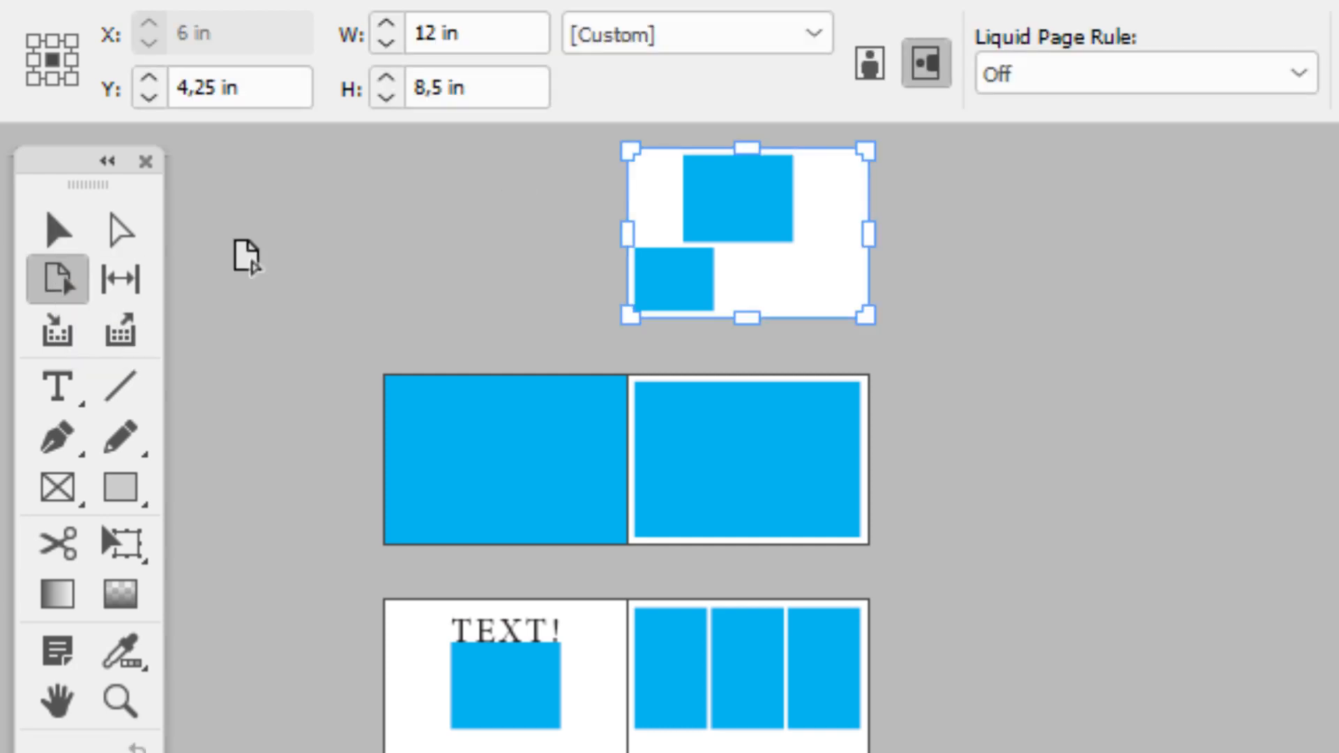
{"action": "left_click", "coordinate": [1145, 73]}
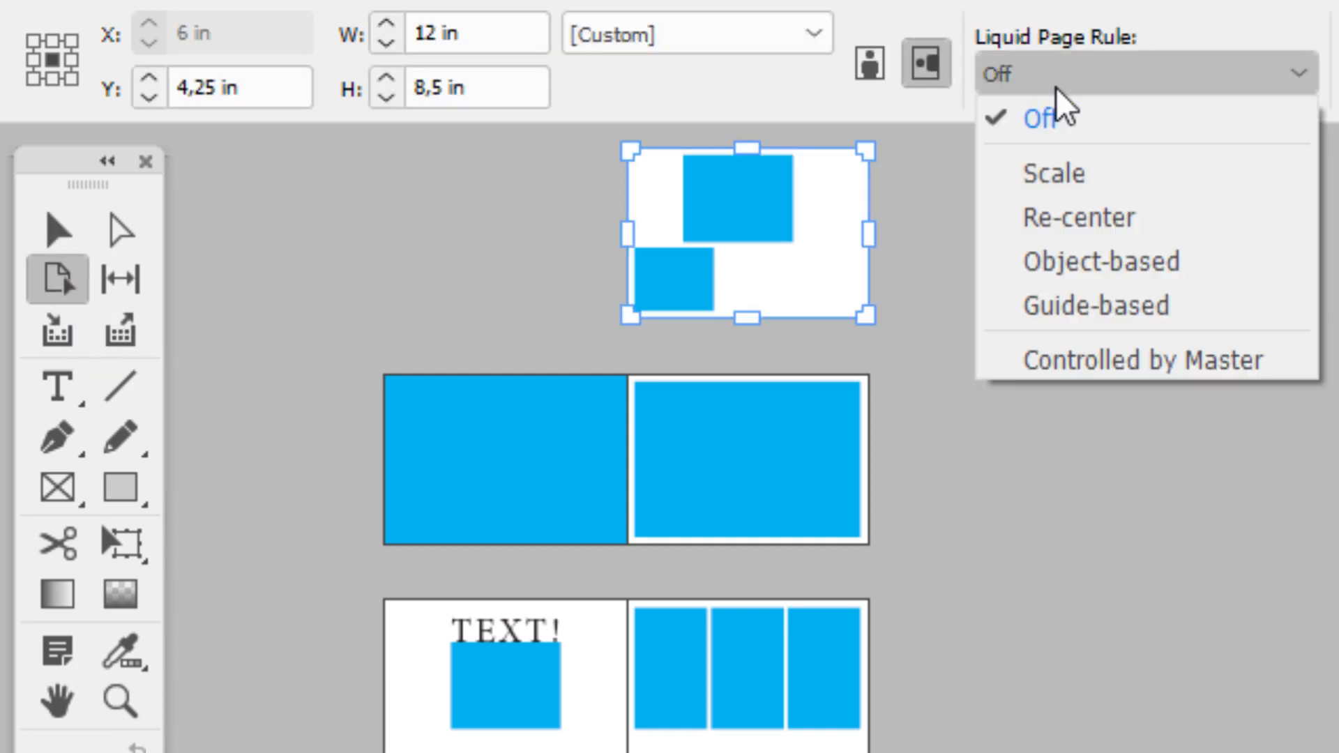
{"action": "left_click", "coordinate": [1052, 173]}
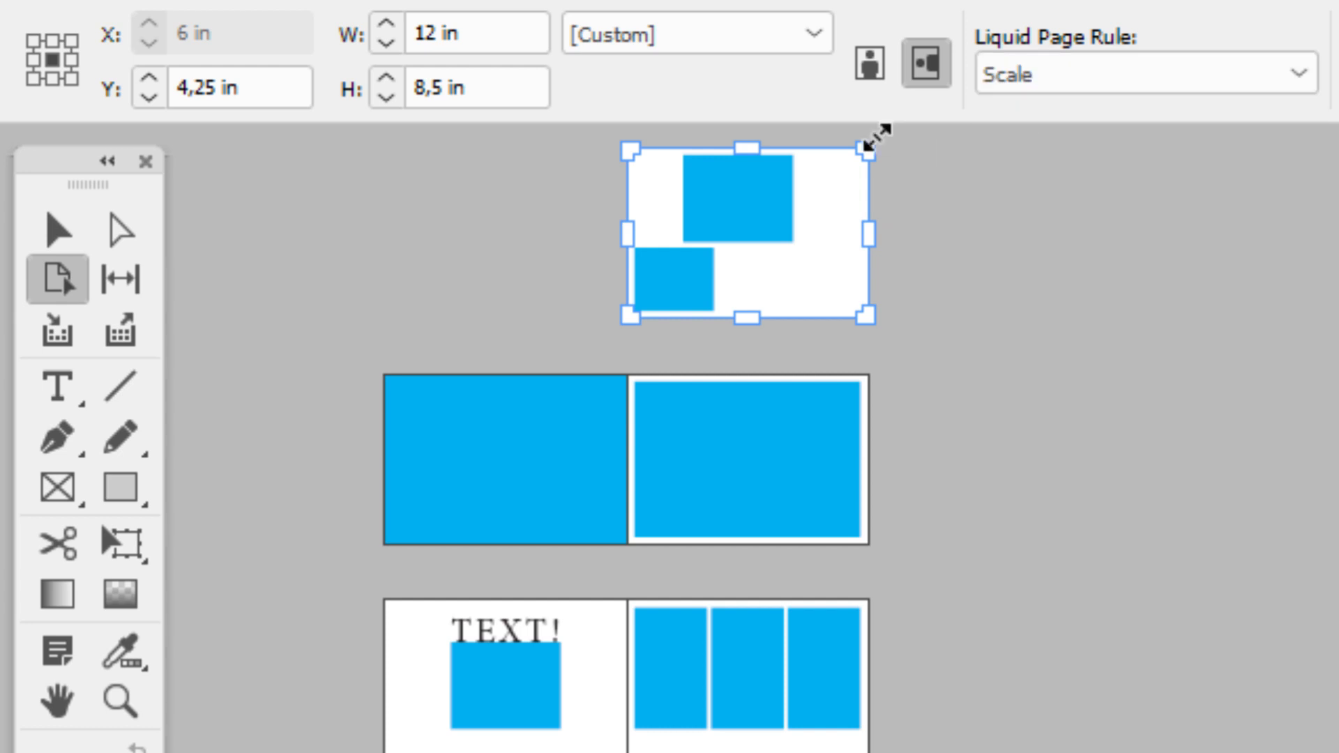